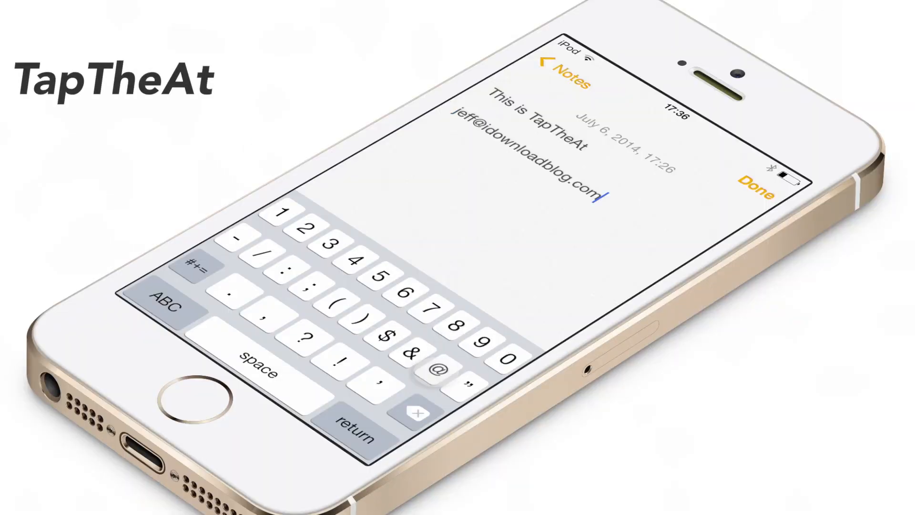
- Open TapTheAt in the tweaks list and switch its Enabled toggle on
key(Return)
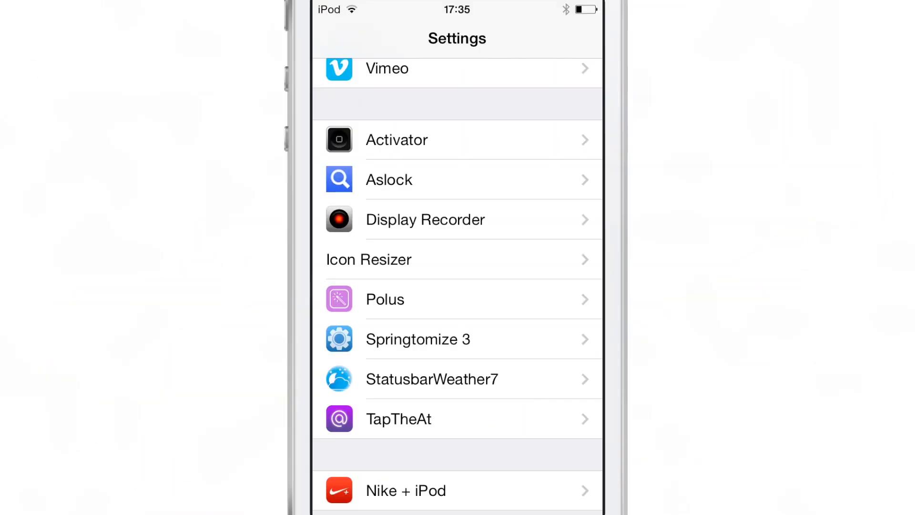
click(398, 418)
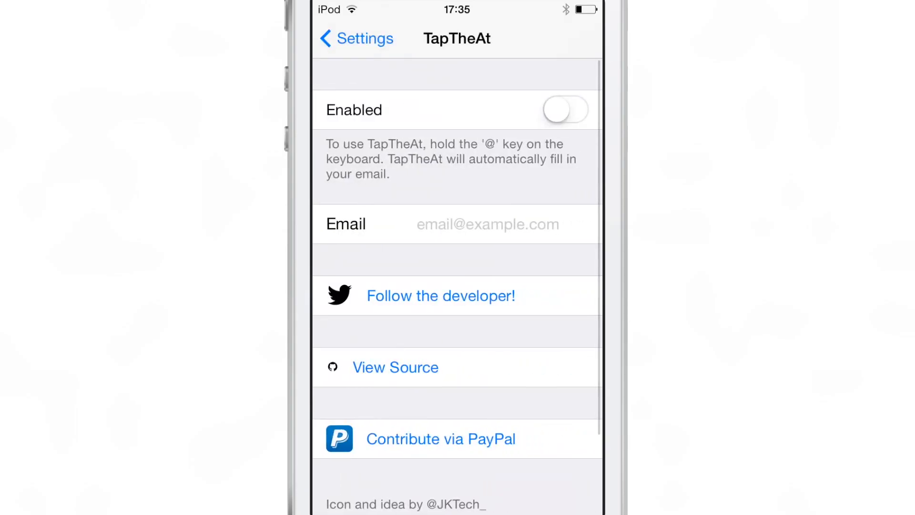
scroll(down, 3)
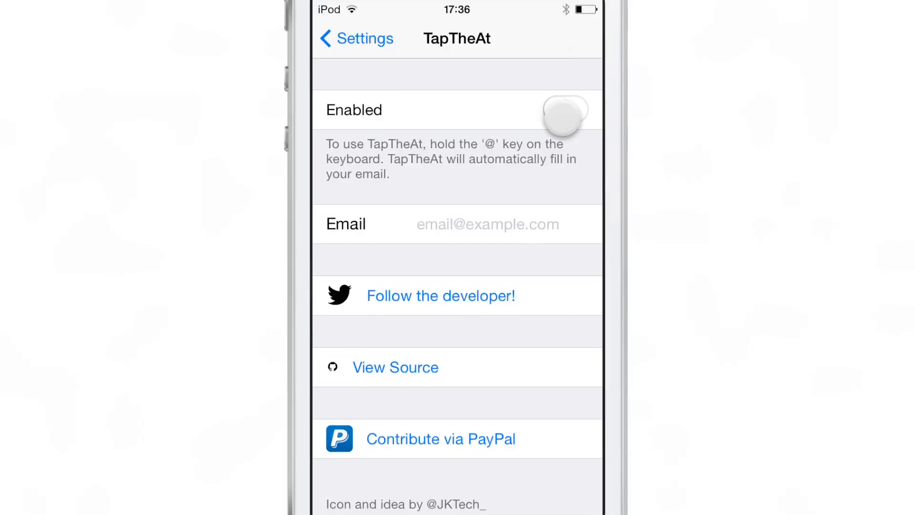
- Enter the email address in TapTheAt's Email field and return to the home screen
click(486, 223)
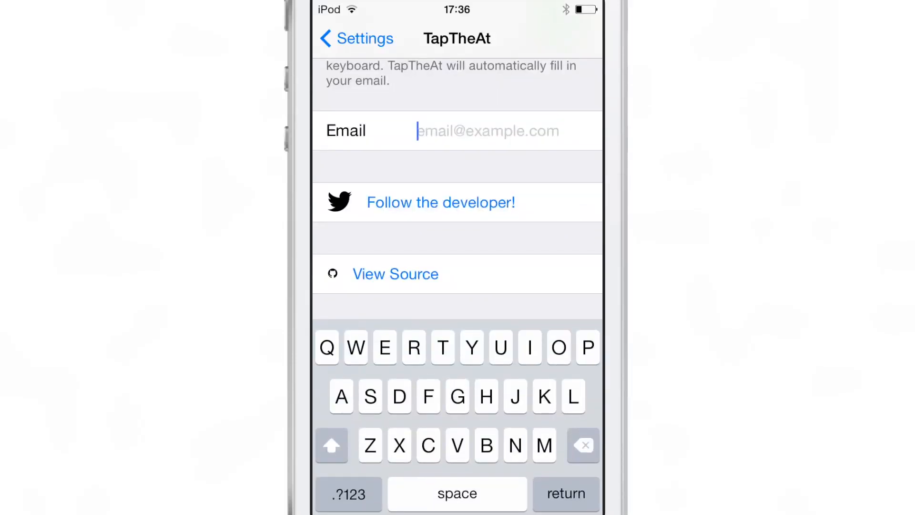
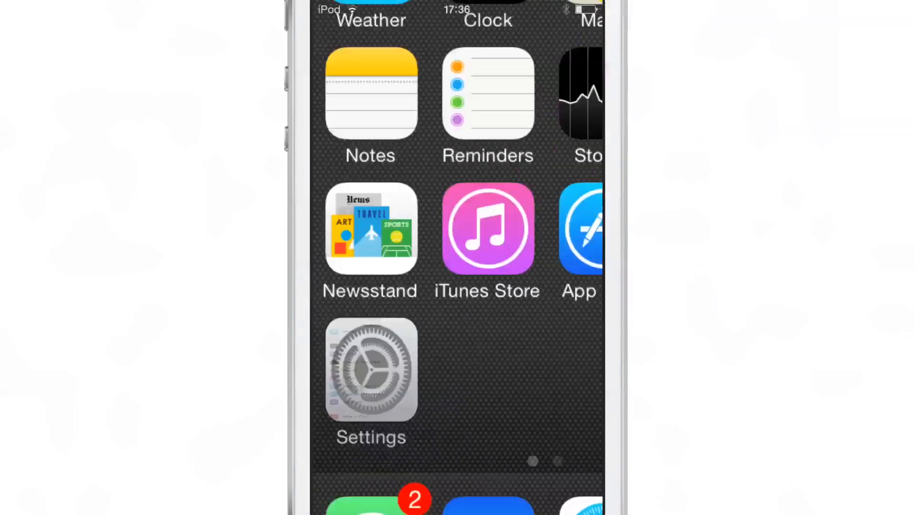
click(370, 94)
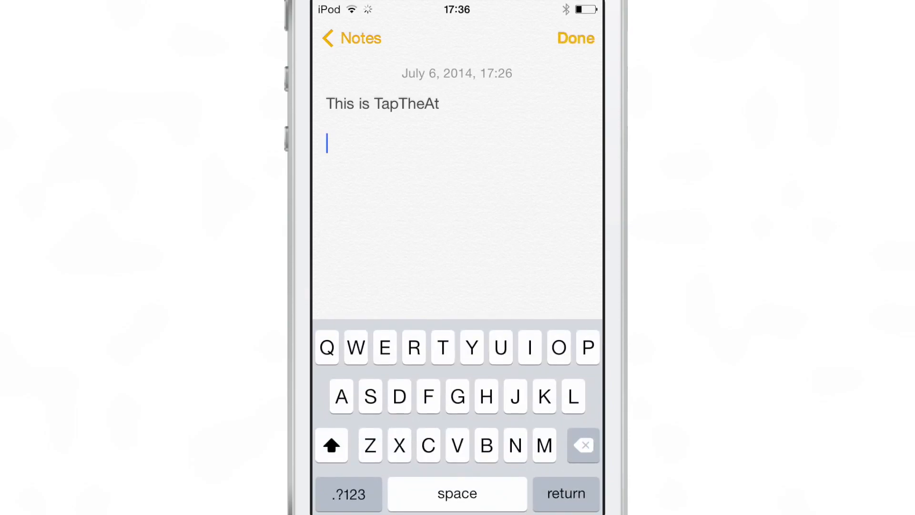
click(349, 494)
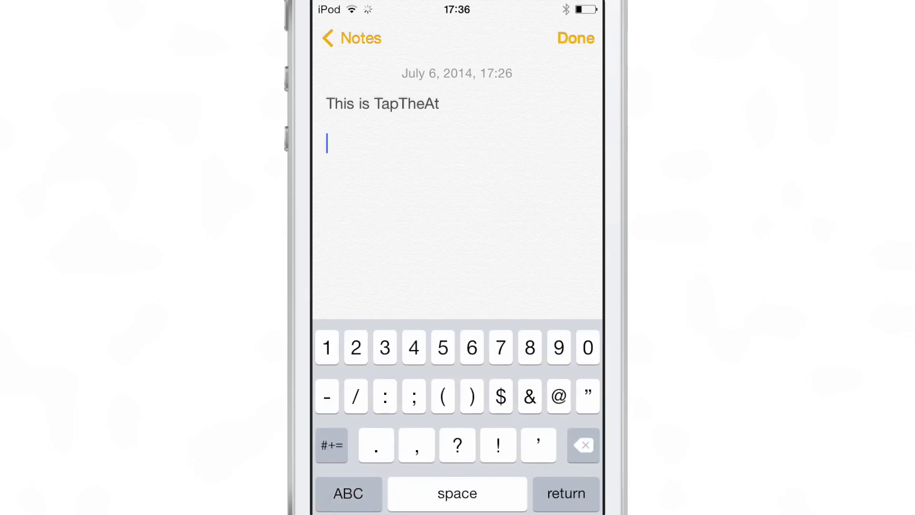
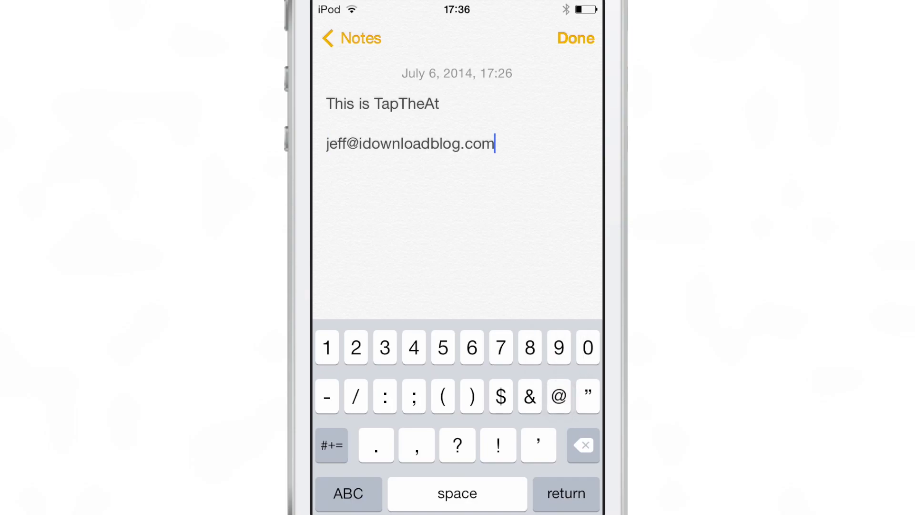
key(return)
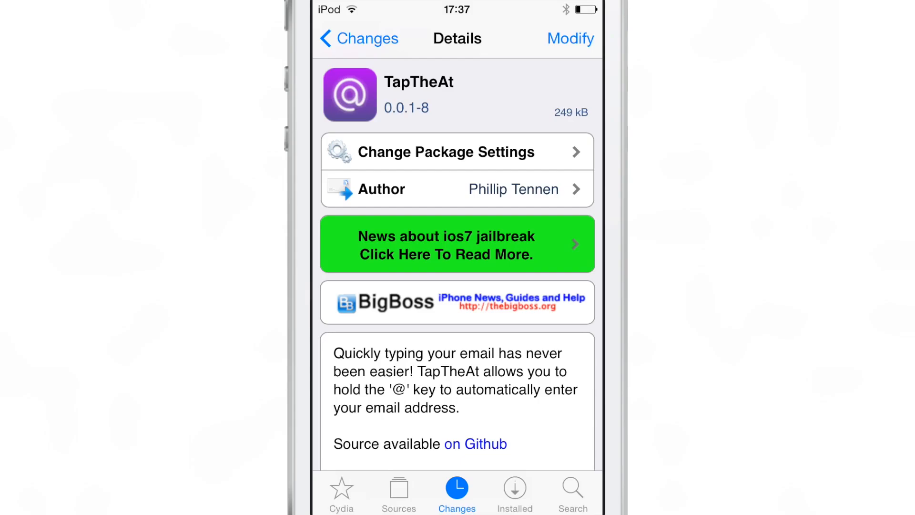
scroll(down, 3)
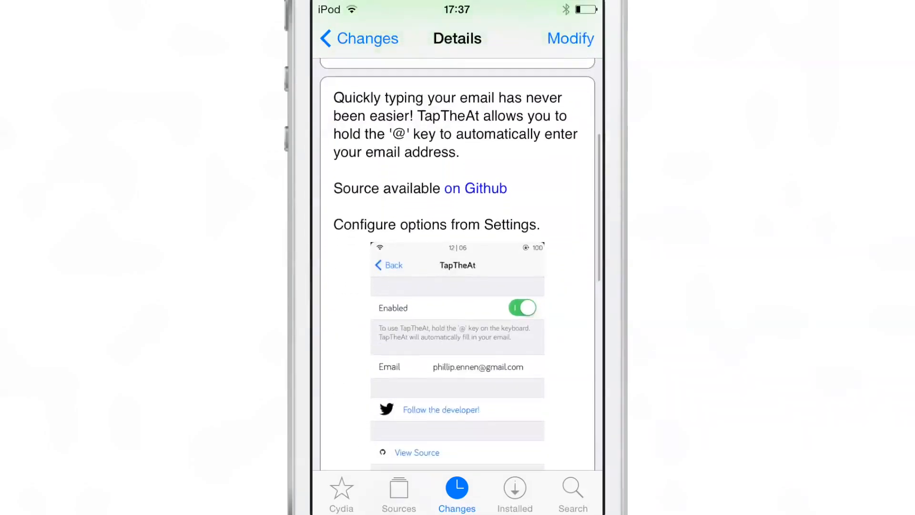
scroll(down, 3)
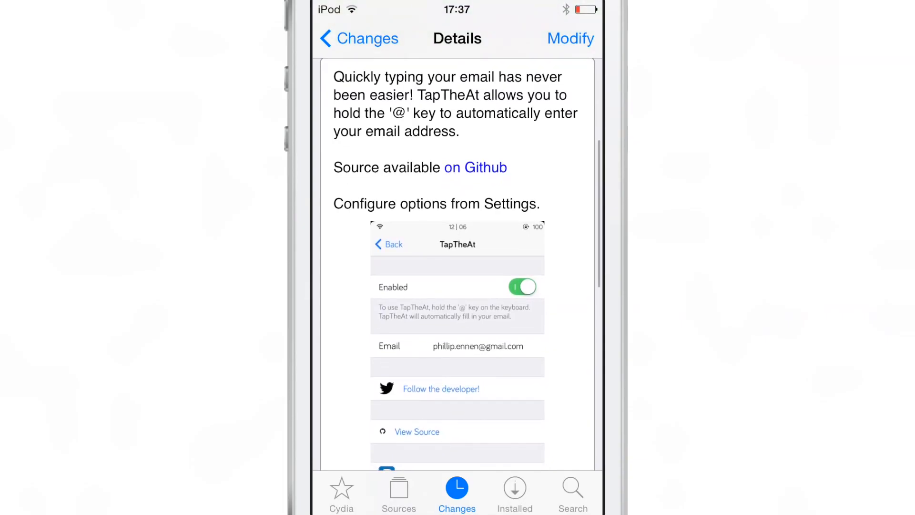
scroll(down, 3)
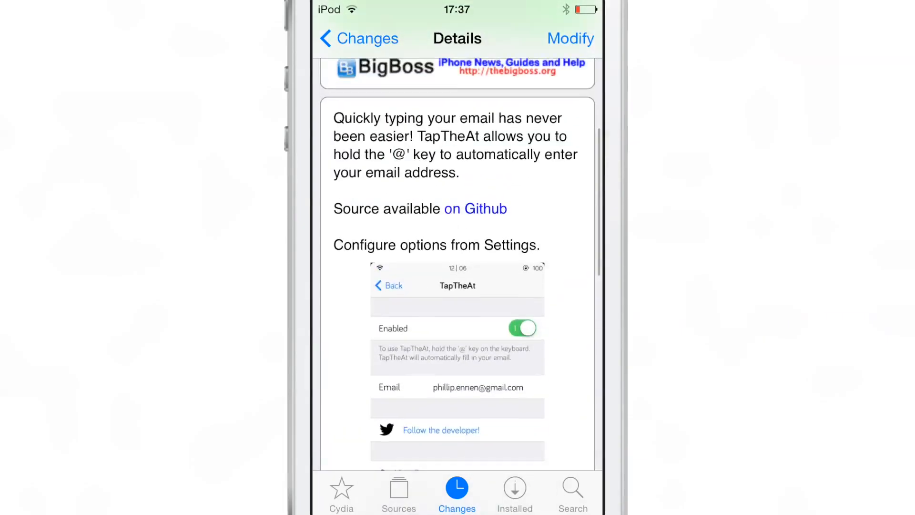